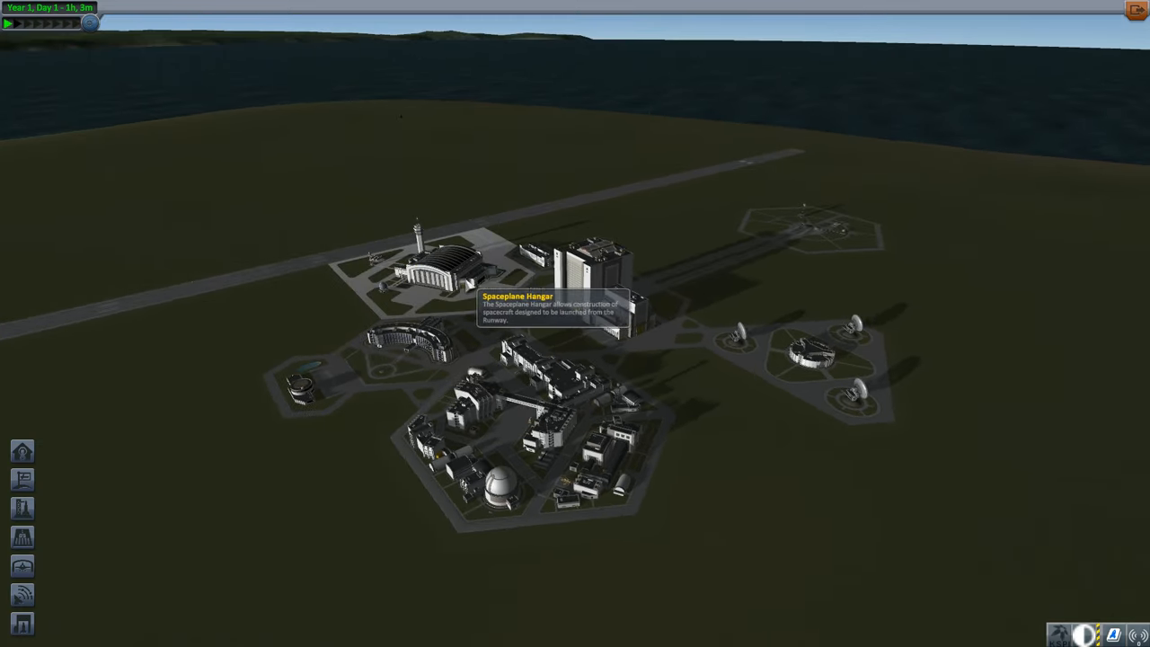
# - Enter the Spaceplane Hangar from the Space Center overview
pyautogui.click(590, 269)
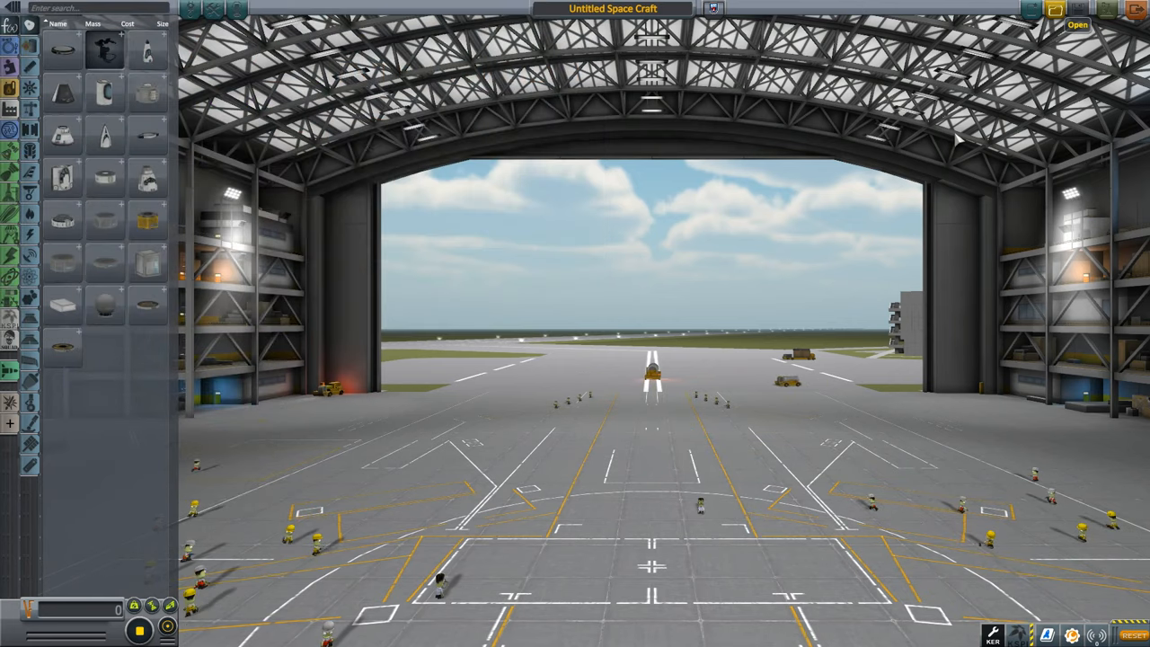
# - Load the saved Testbed craft into the hangar
pyautogui.click(1079, 25)
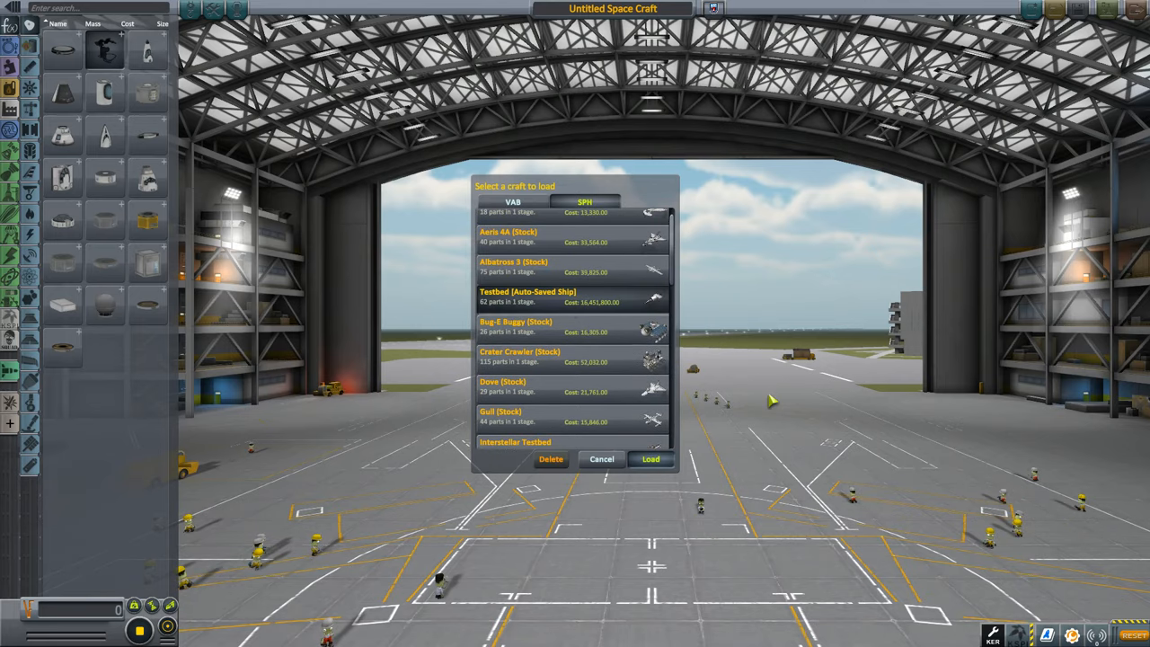
pyautogui.click(651, 461)
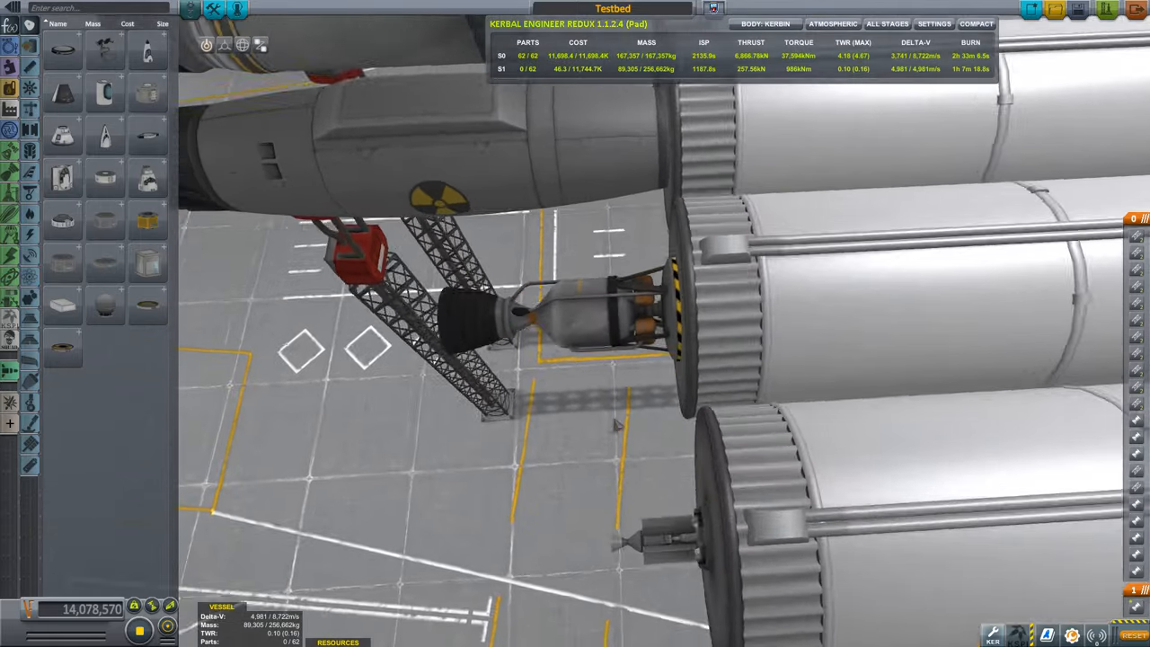
pyautogui.rightClick(602, 315)
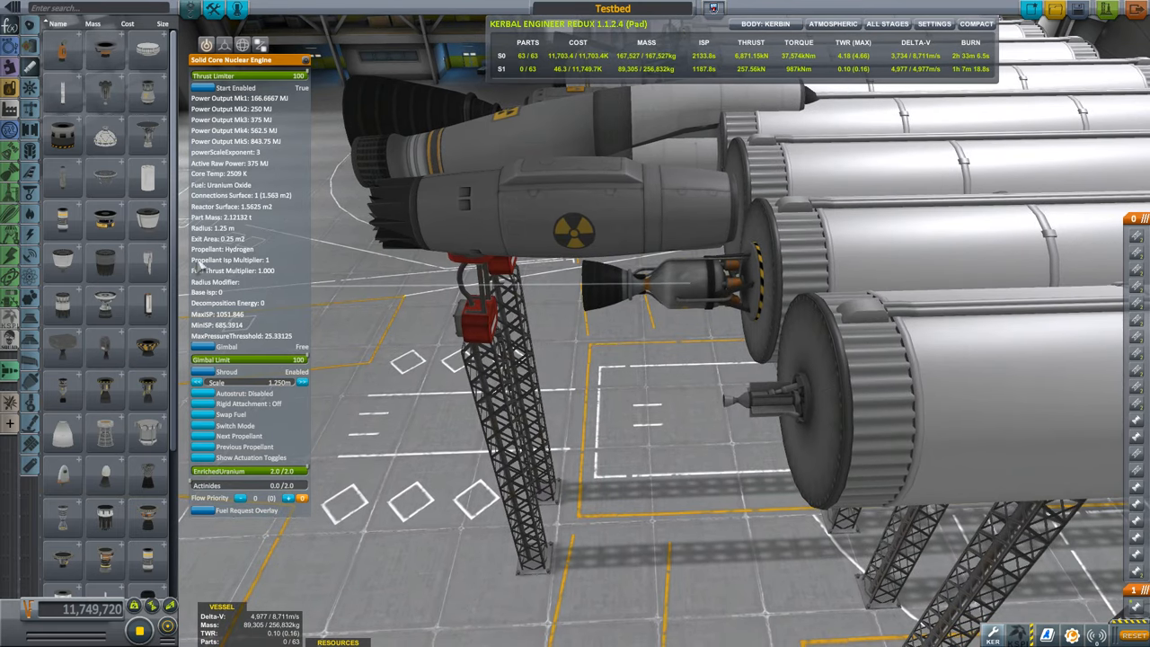
# - Cycle the Solid Core Nuclear Engine's propellant until it runs on carbon dioxide
pyautogui.click(237, 437)
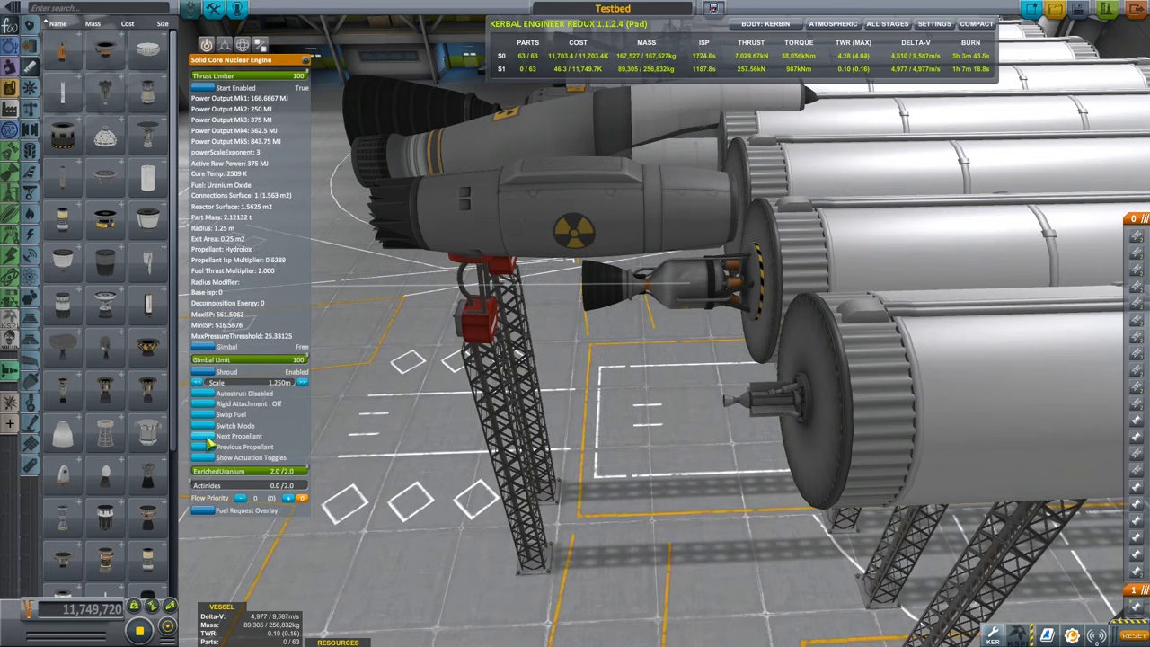
pyautogui.click(239, 437)
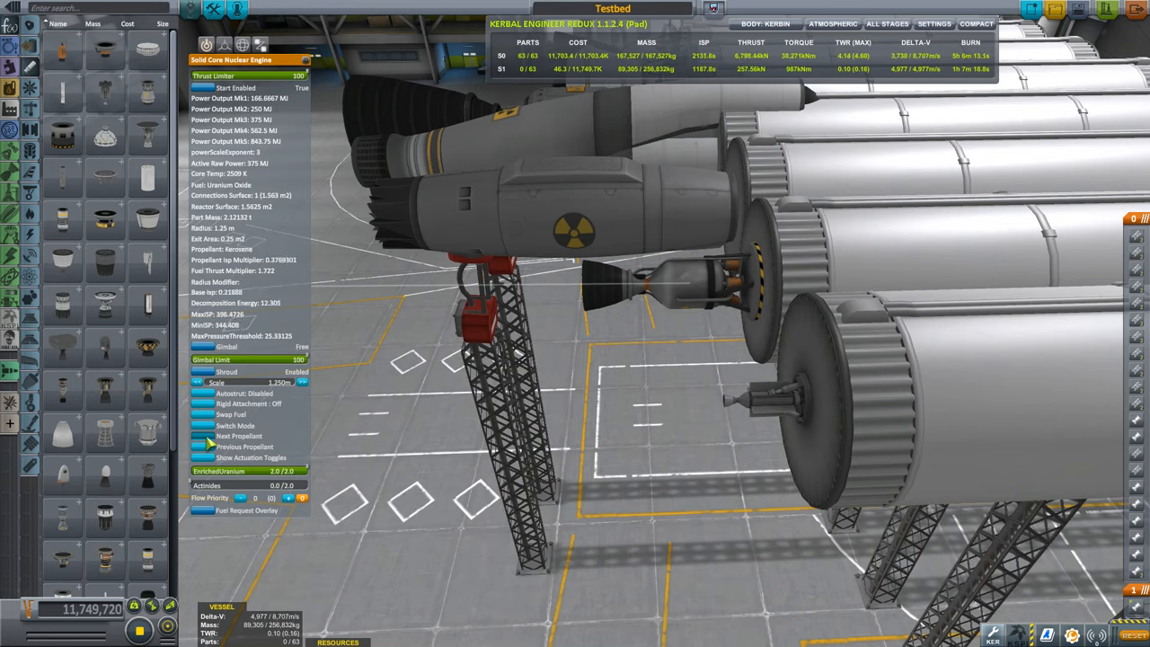
pyautogui.click(239, 446)
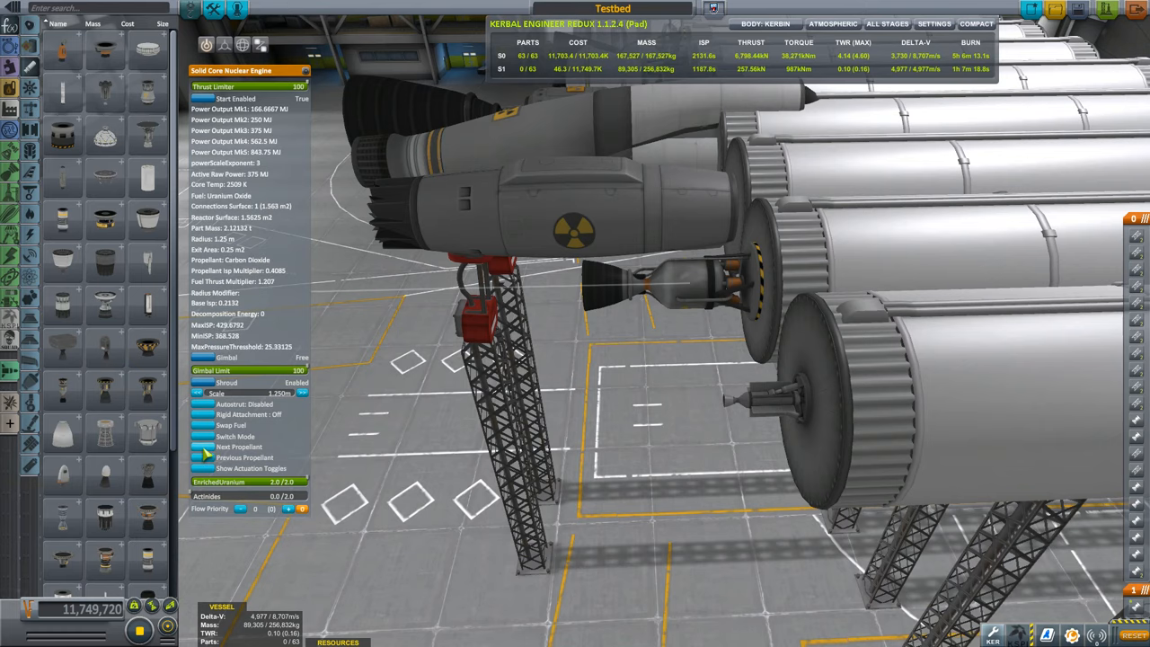
pyautogui.click(239, 437)
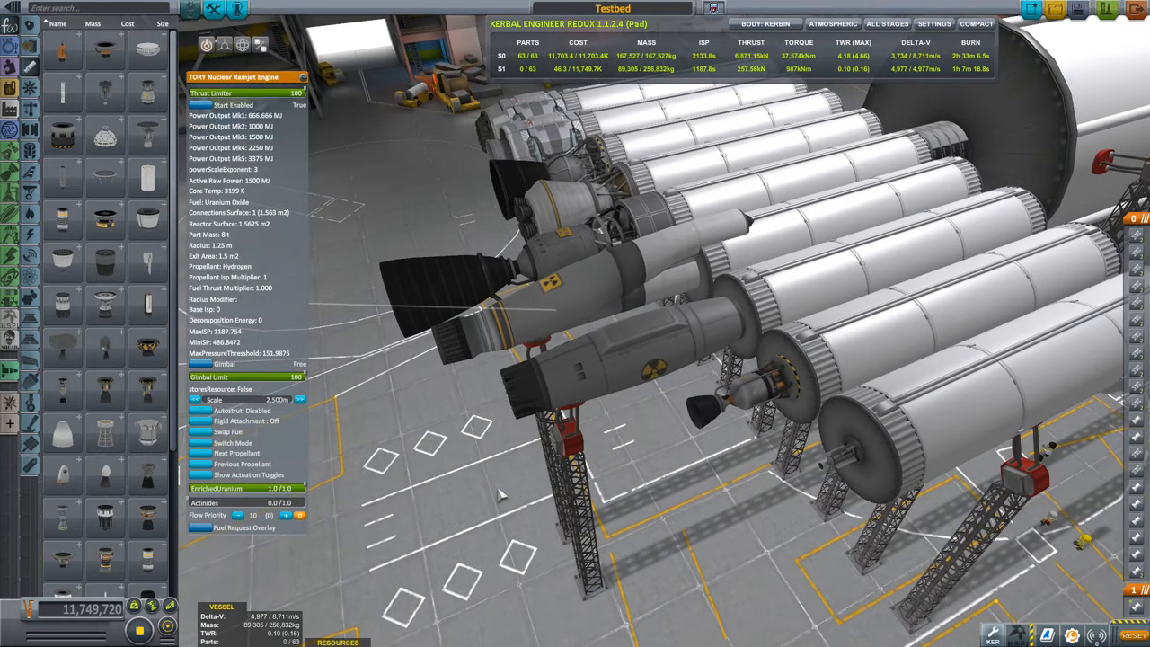
pyautogui.moveTo(483, 443)
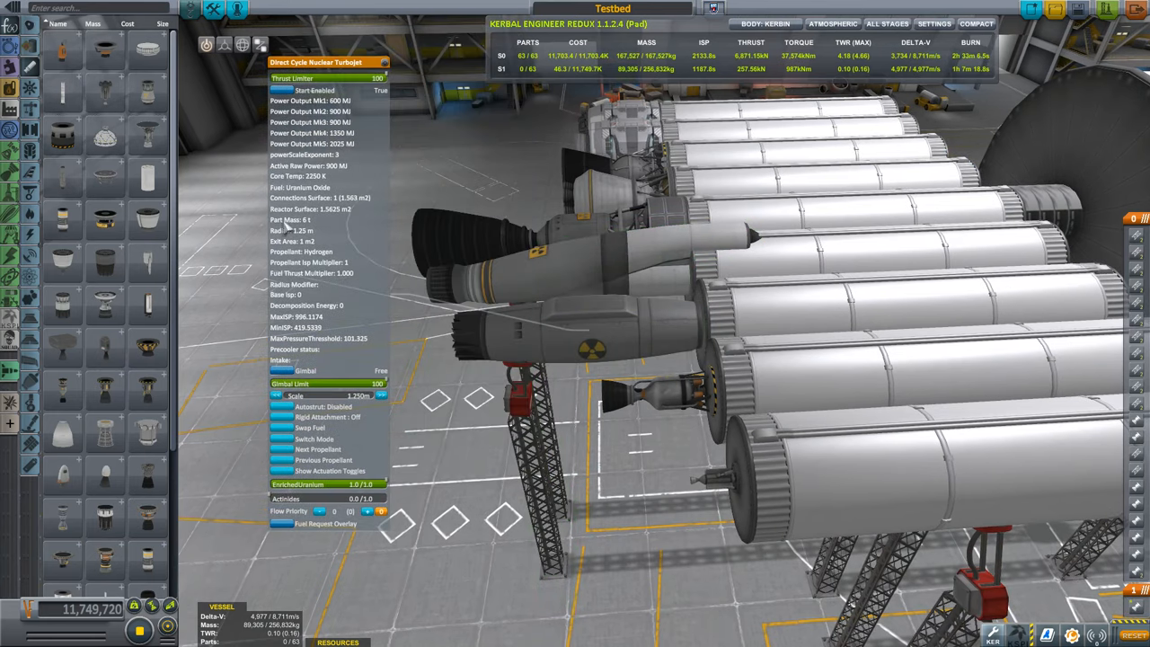
pyautogui.moveTo(412, 36)
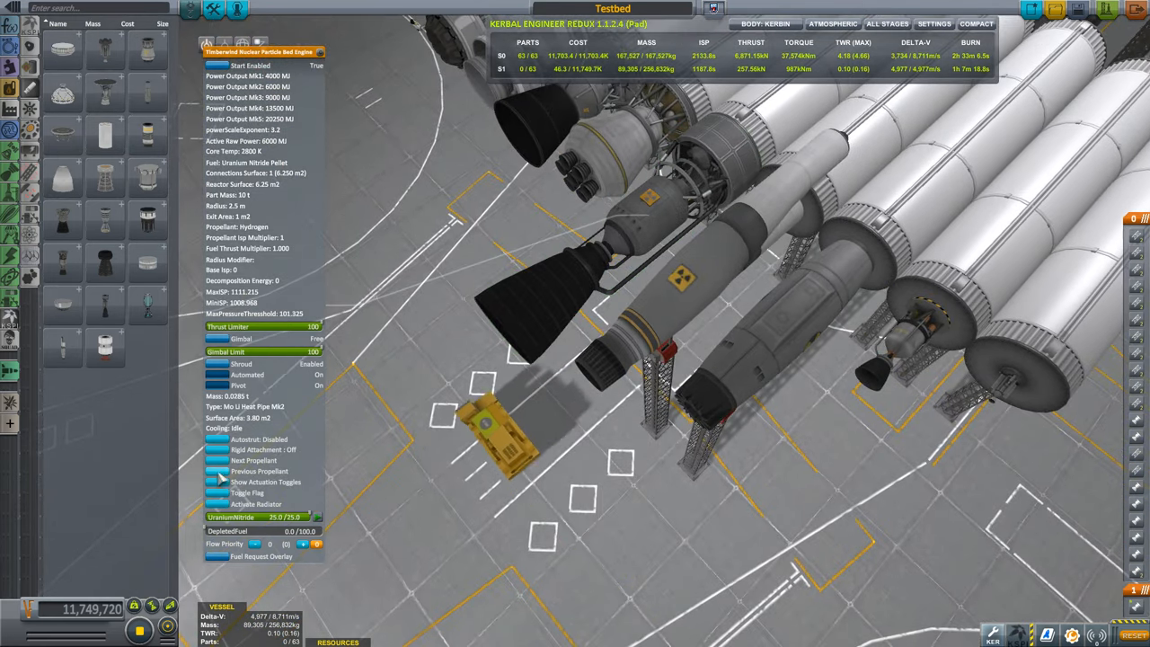
# - Review the closed-cycle gas-core engine's settings: uranium hexafluoride fuel, hydrogen propellant
pyautogui.click(255, 460)
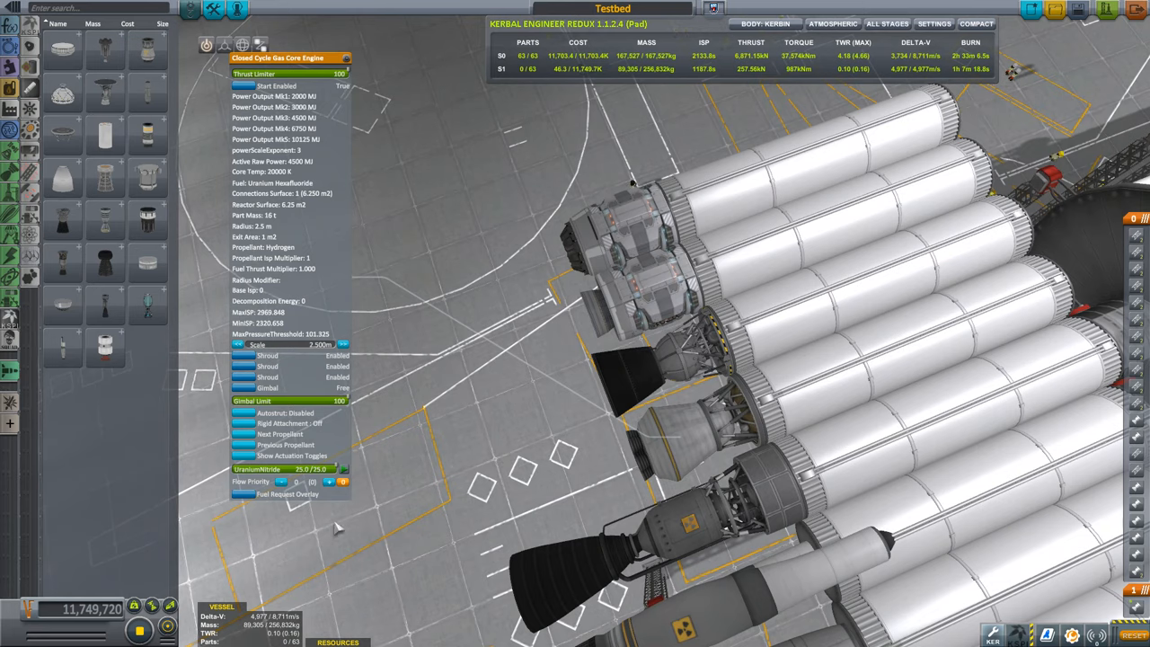
pyautogui.moveTo(665, 359)
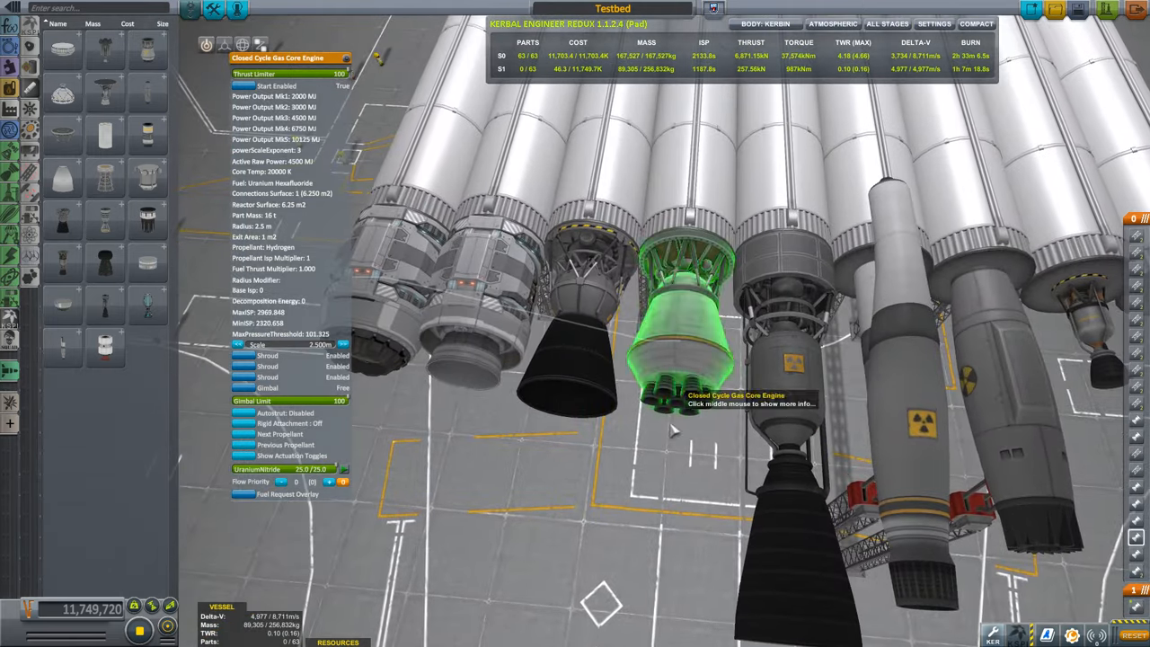
pyautogui.moveTo(686, 449)
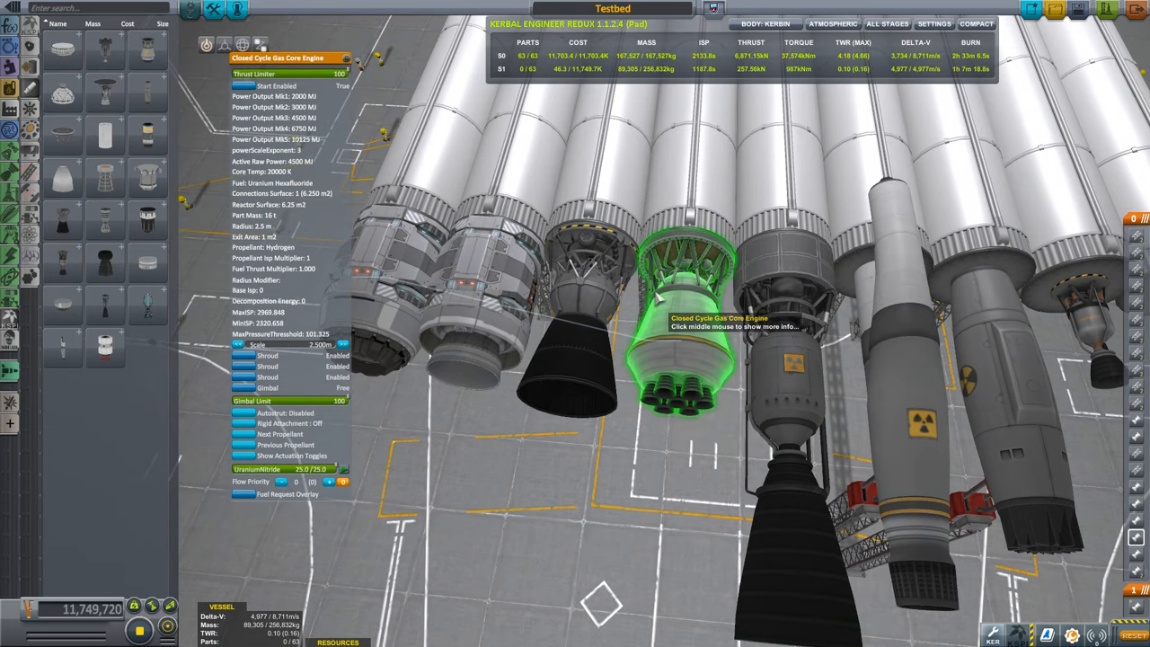
pyautogui.moveTo(602, 334)
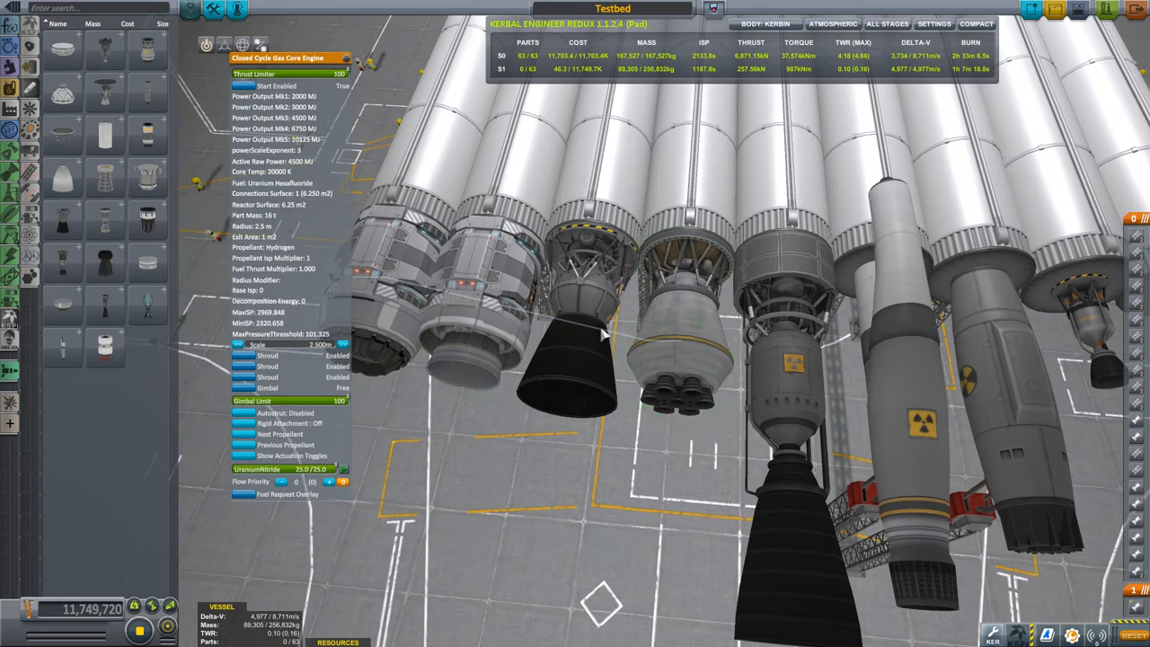
pyautogui.moveTo(504, 458)
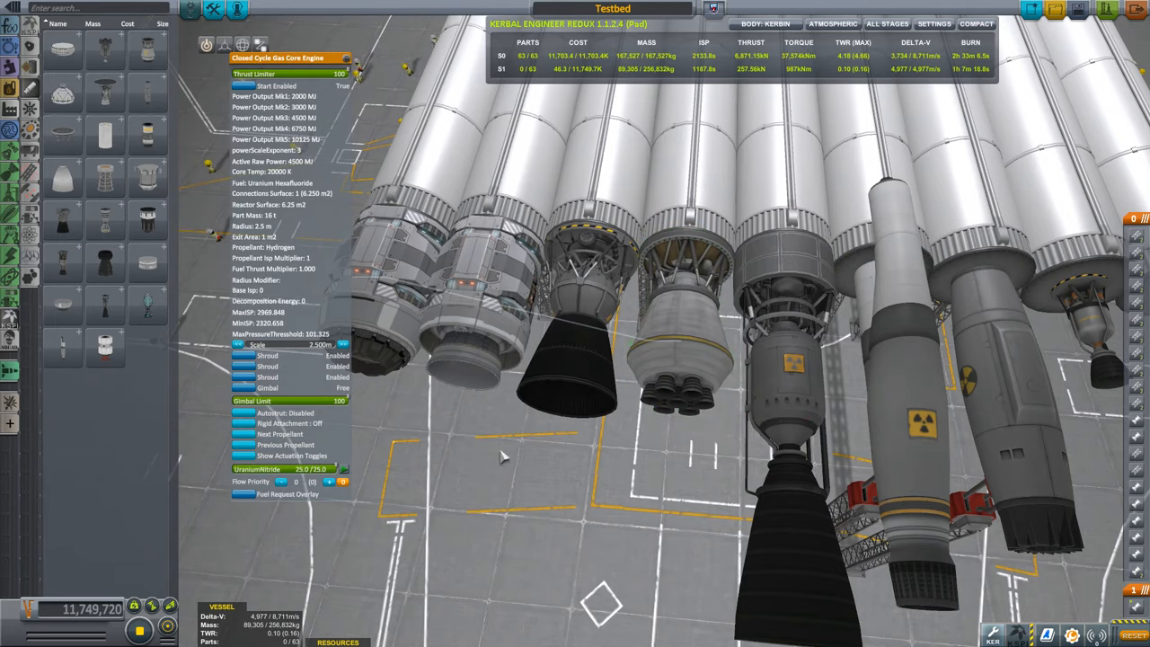
pyautogui.moveTo(407, 432)
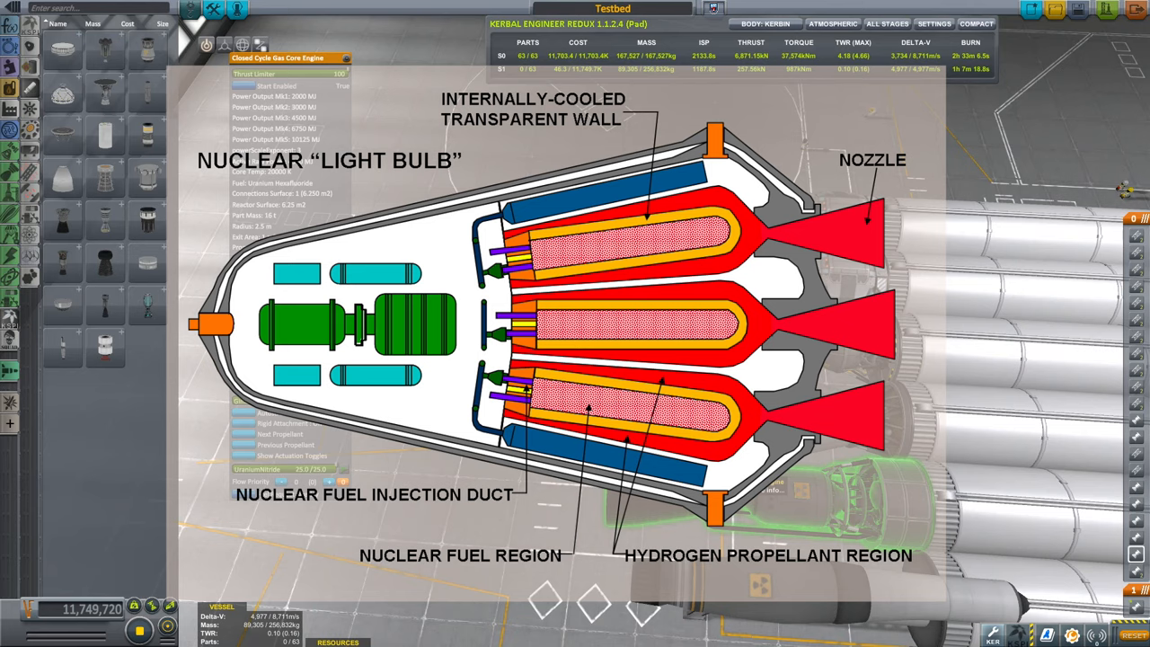
pyautogui.moveTo(1129, 188)
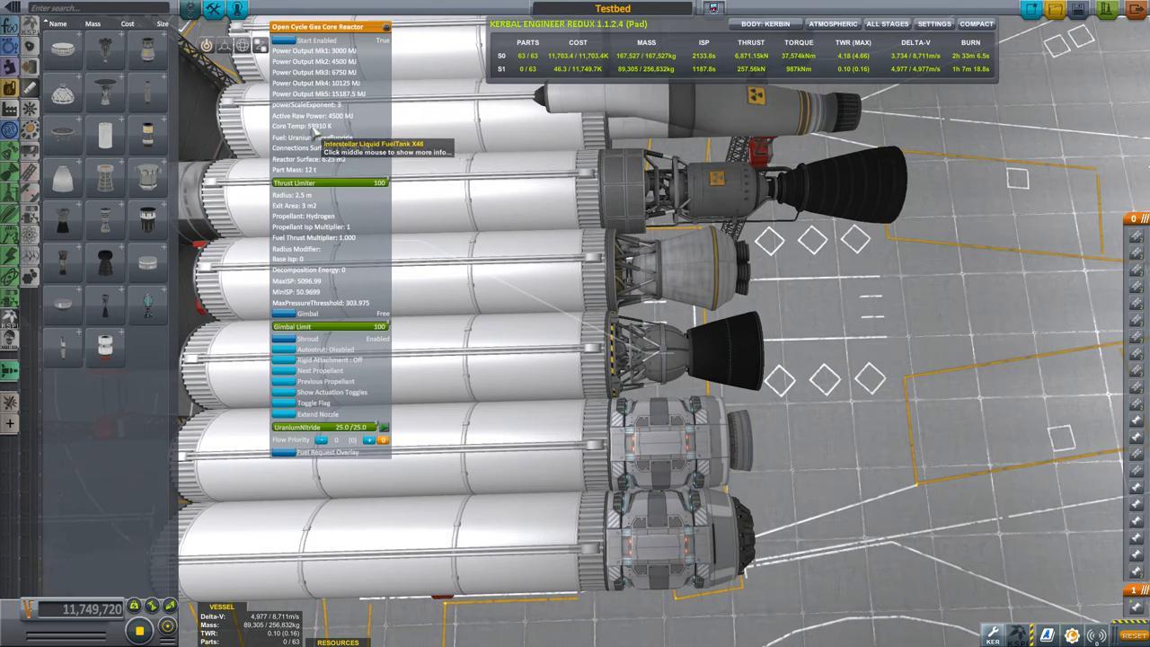
pyautogui.moveTo(399, 378)
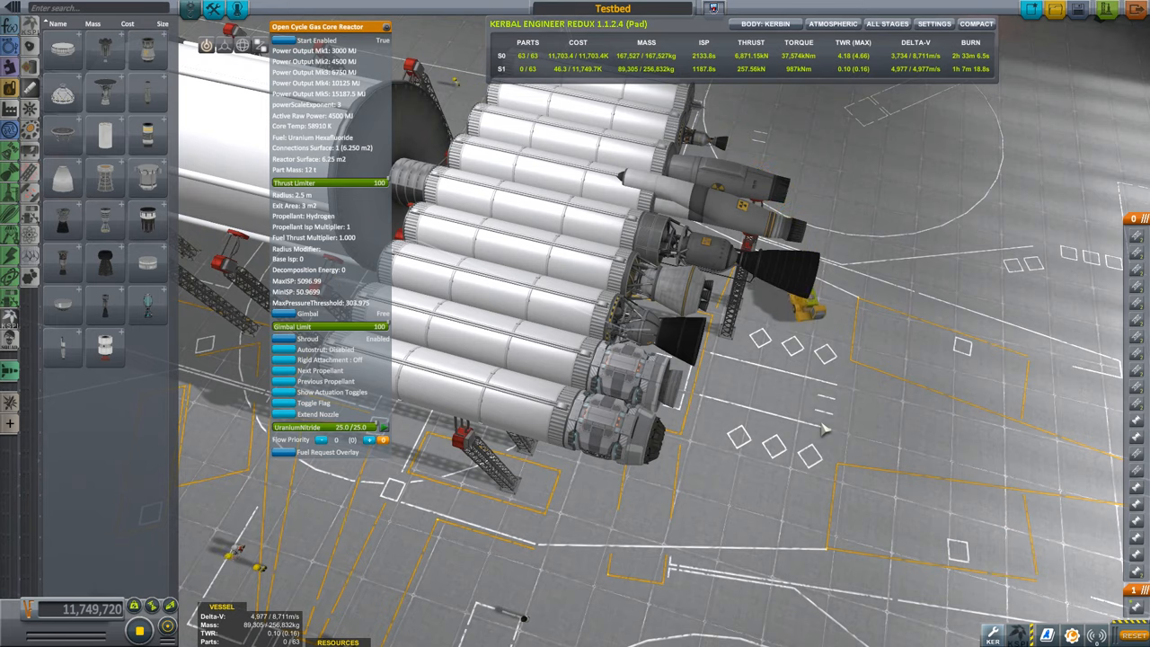
pyautogui.moveTo(647, 342)
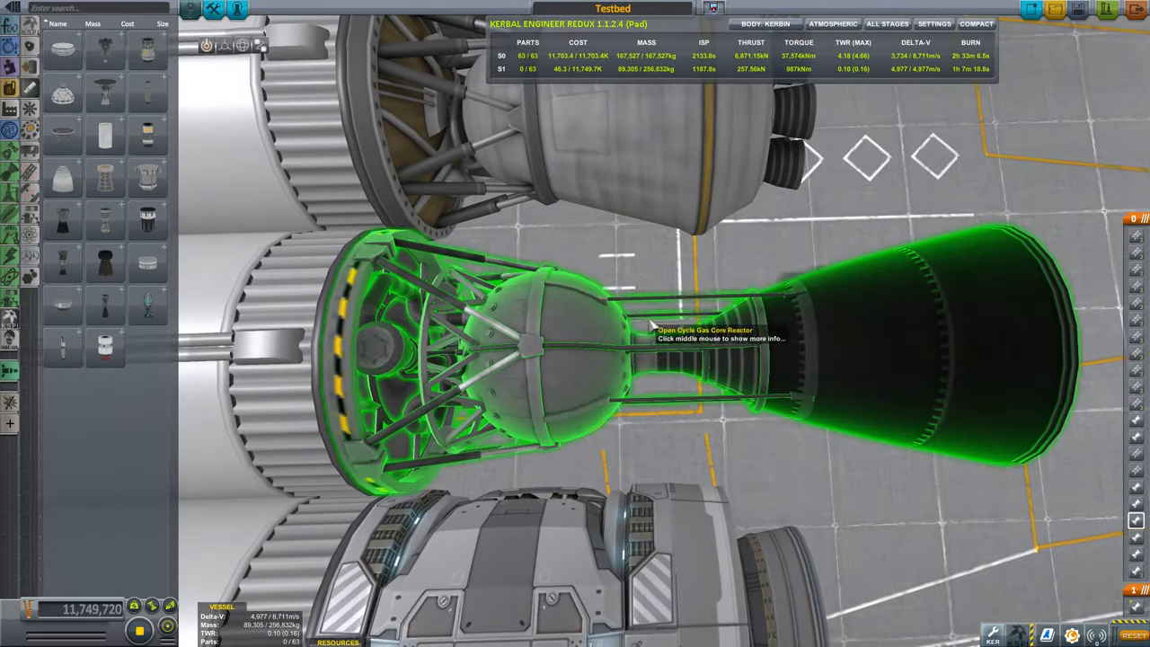
pyautogui.moveTo(575, 278)
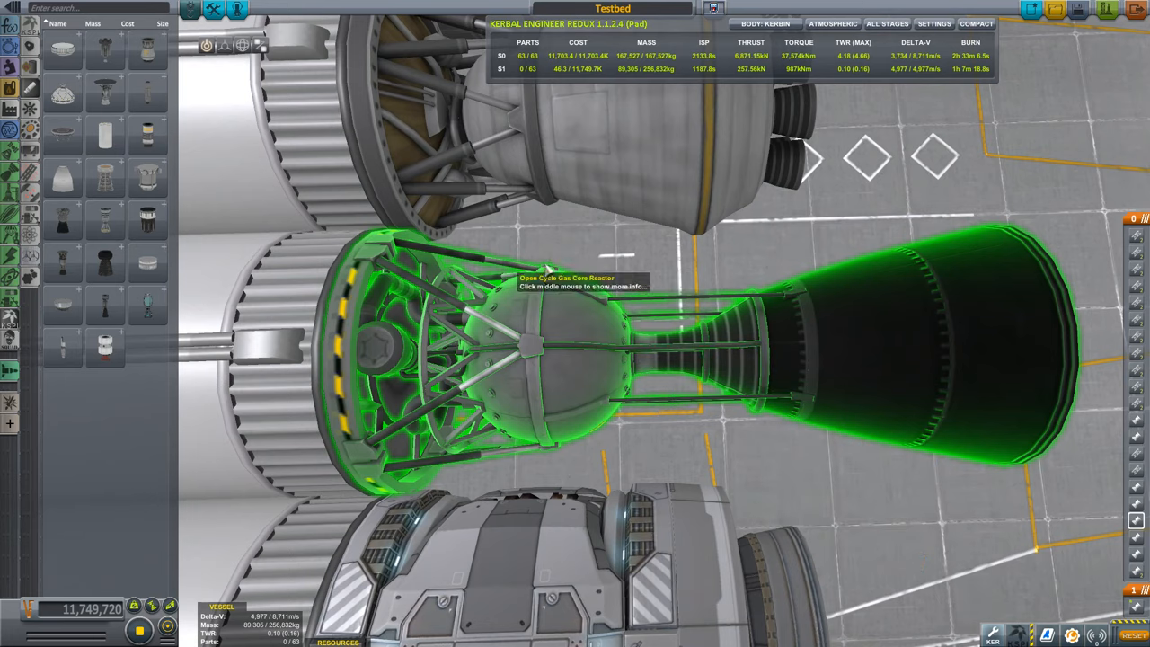
pyautogui.moveTo(449, 292)
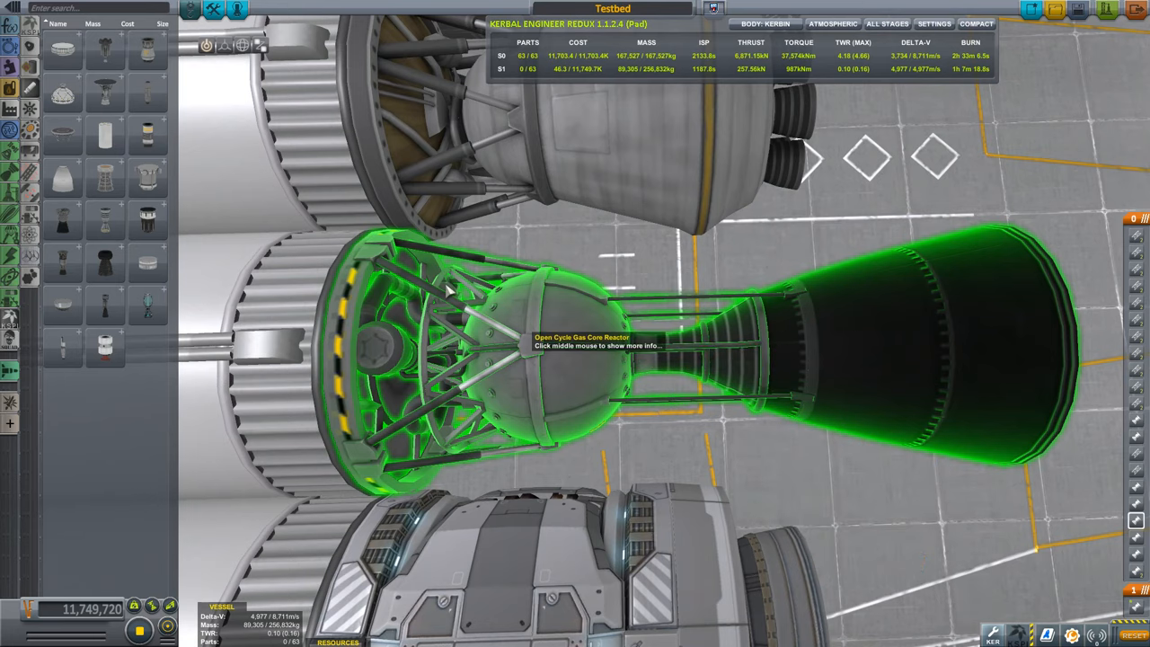
pyautogui.moveTo(557, 293)
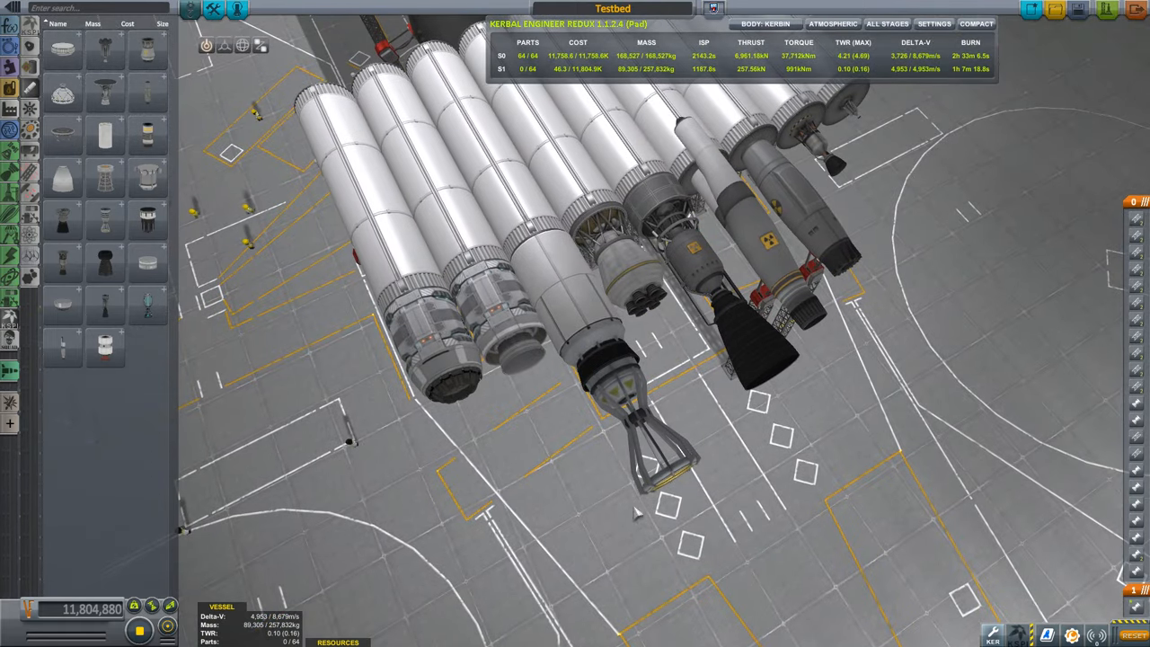
pyautogui.moveTo(507, 345)
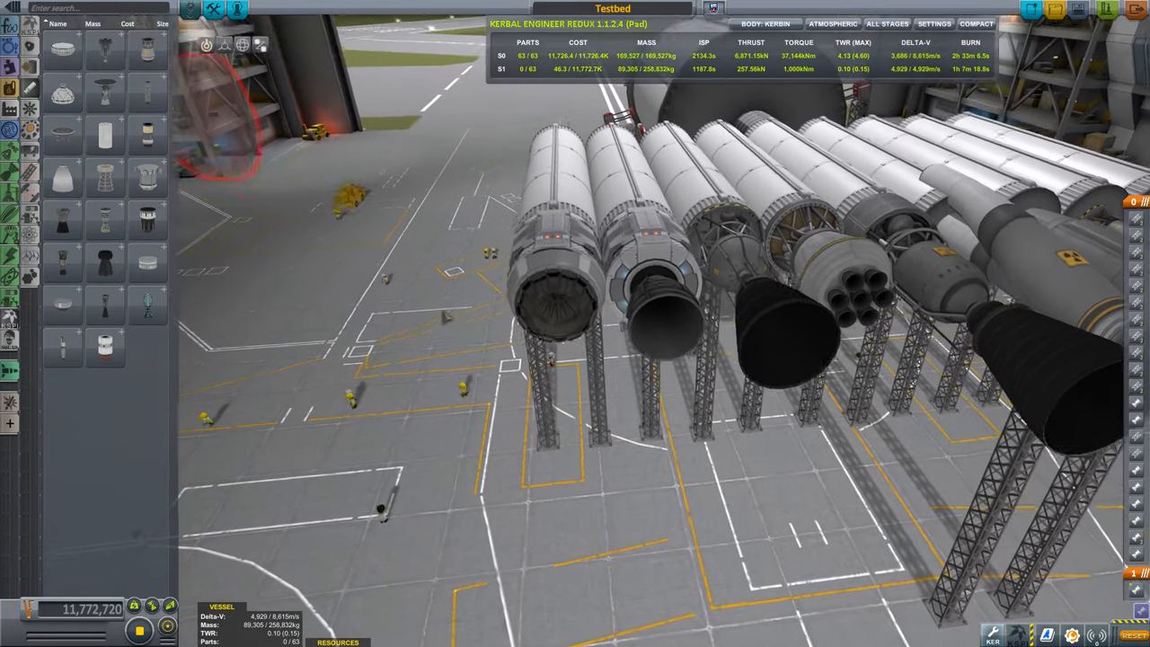
pyautogui.moveTo(557, 297)
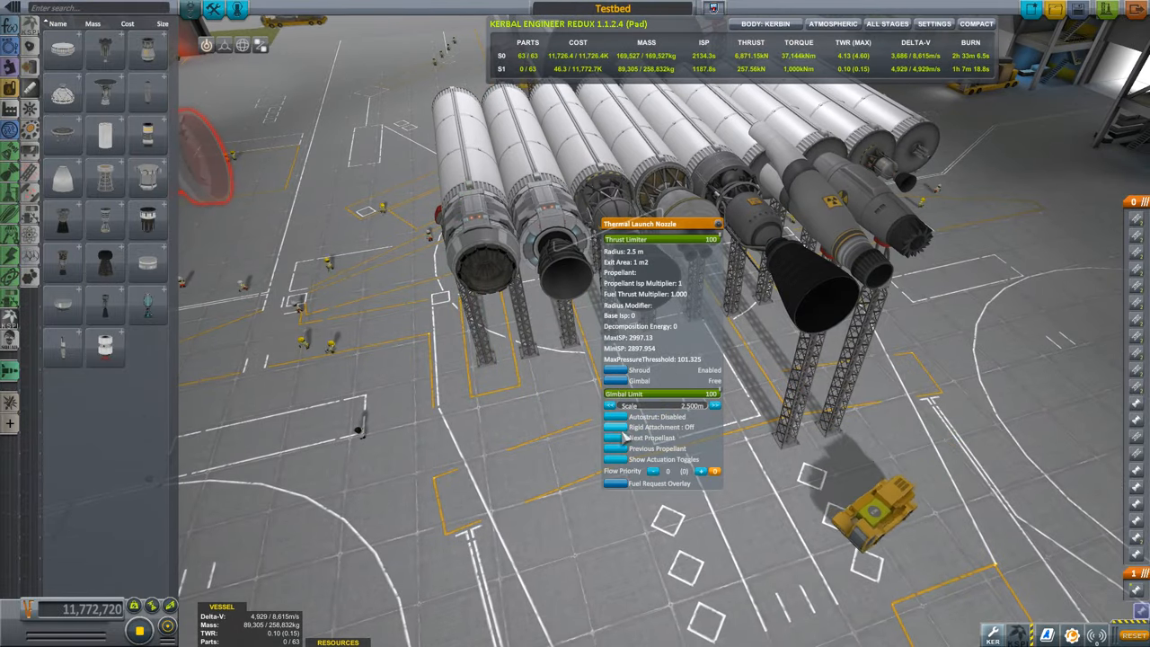
# - Switch the Thermal Launch Nozzle to a different propellant, changing stage performance figures
pyautogui.click(654, 439)
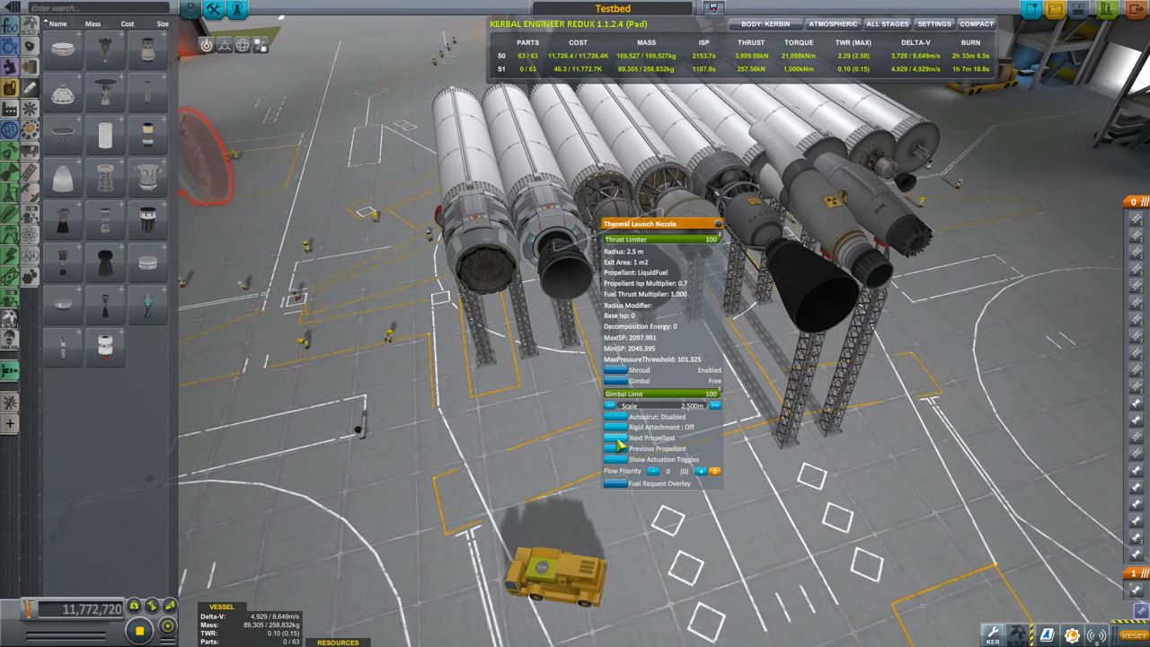
pyautogui.click(618, 439)
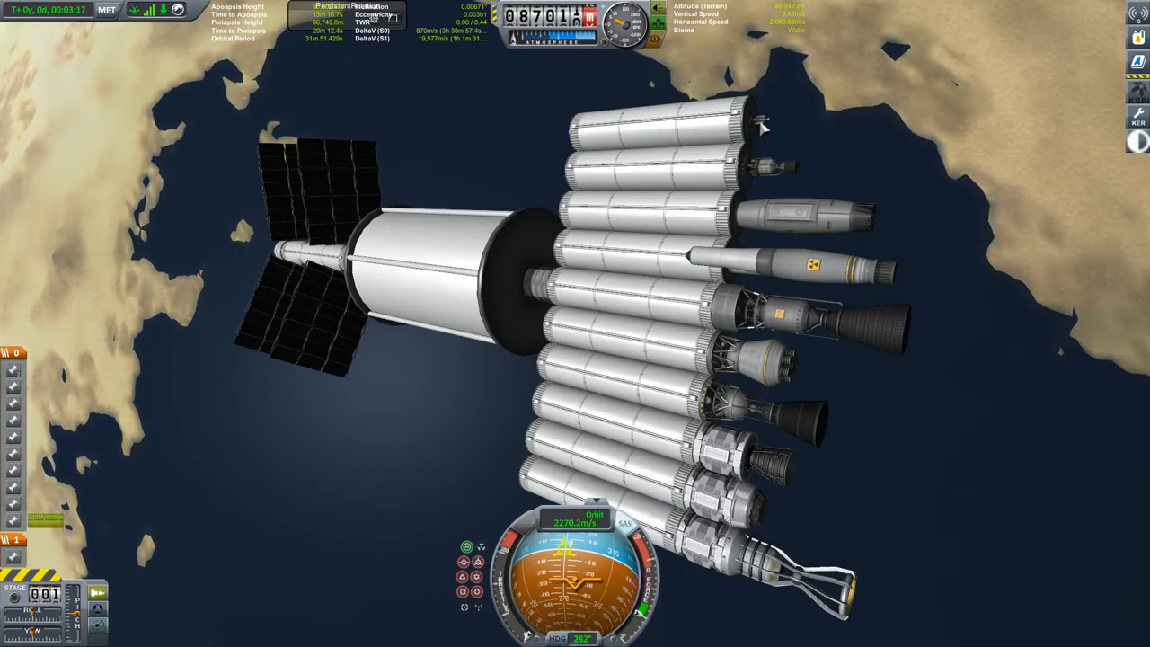
# - View the orbiting Testbed craft end-on from its engine side
pyautogui.rightClick(759, 130)
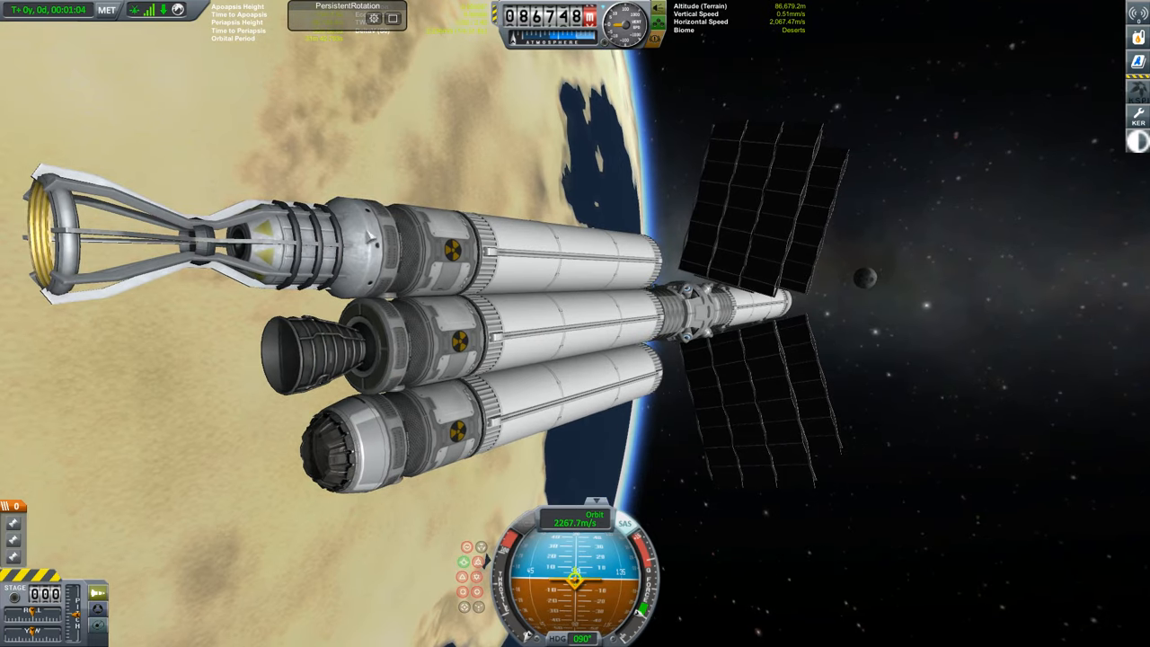
# - Show a nozzle's part details window alongside the other engine menus
pyautogui.rightClick(449, 261)
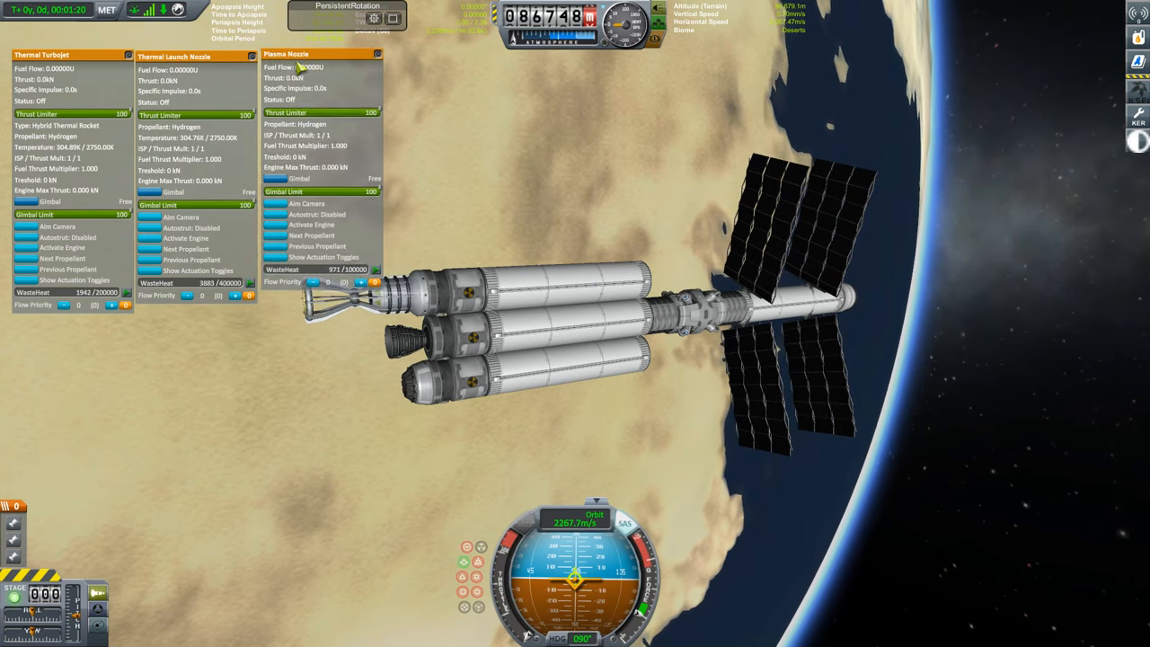
pyautogui.click(61, 248)
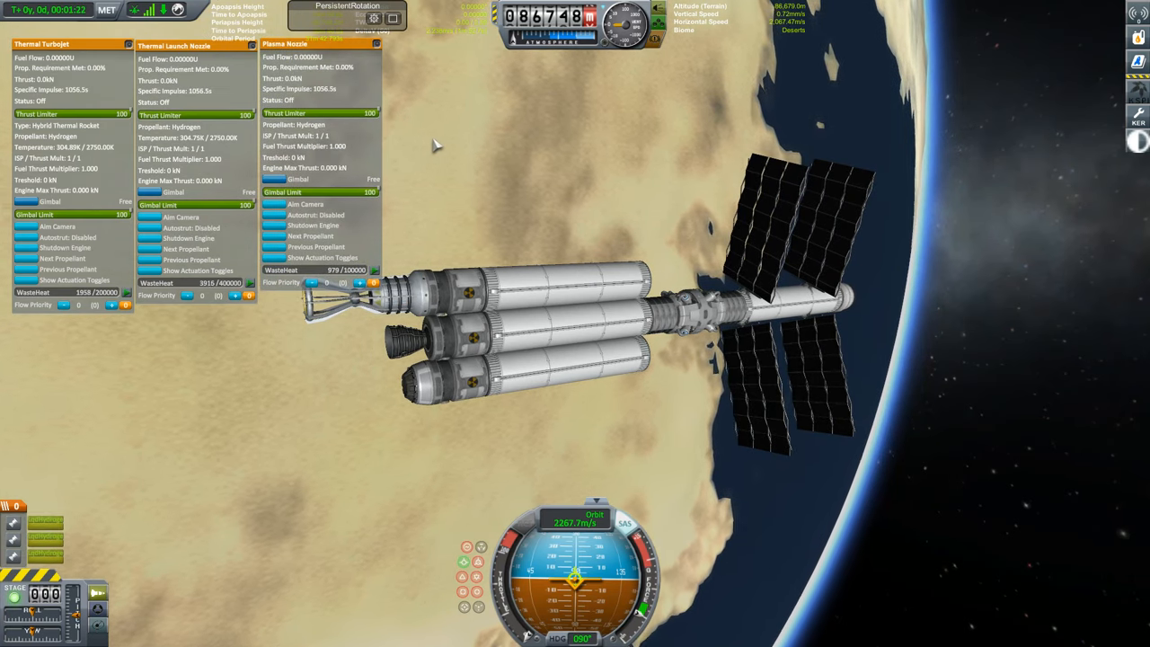